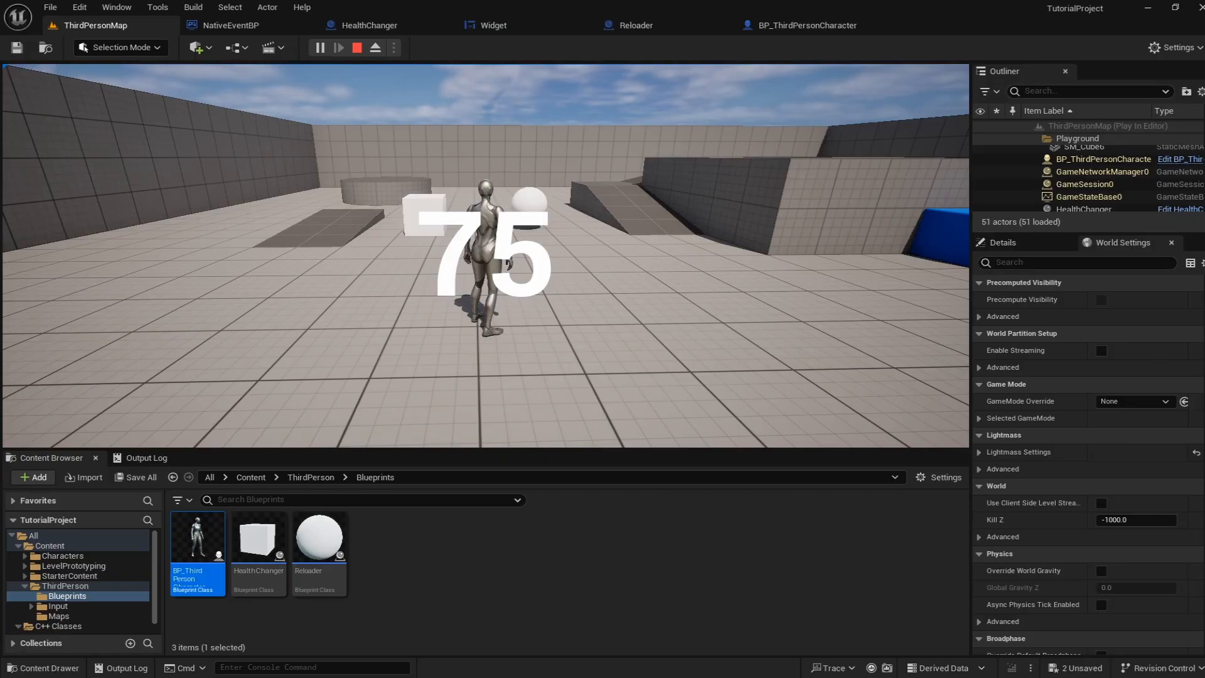
# - Stop the play session and start a new C++ class from the C++ Classes folder
pyautogui.click(355, 46)
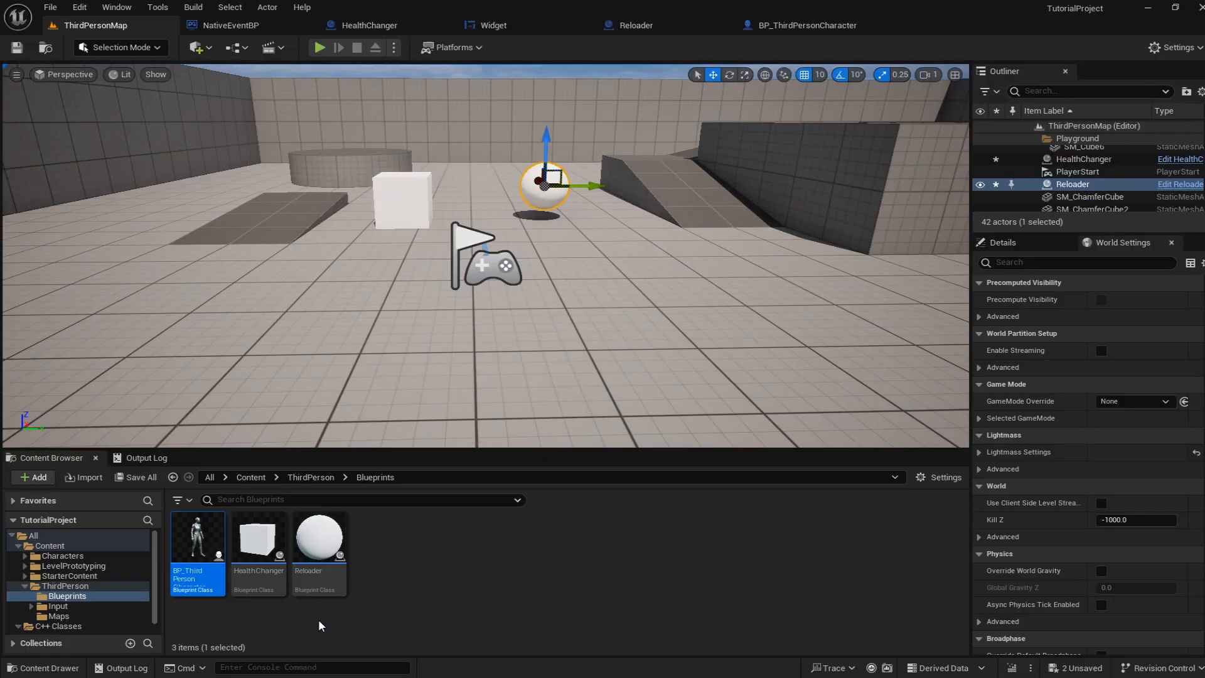
pyautogui.click(60, 625)
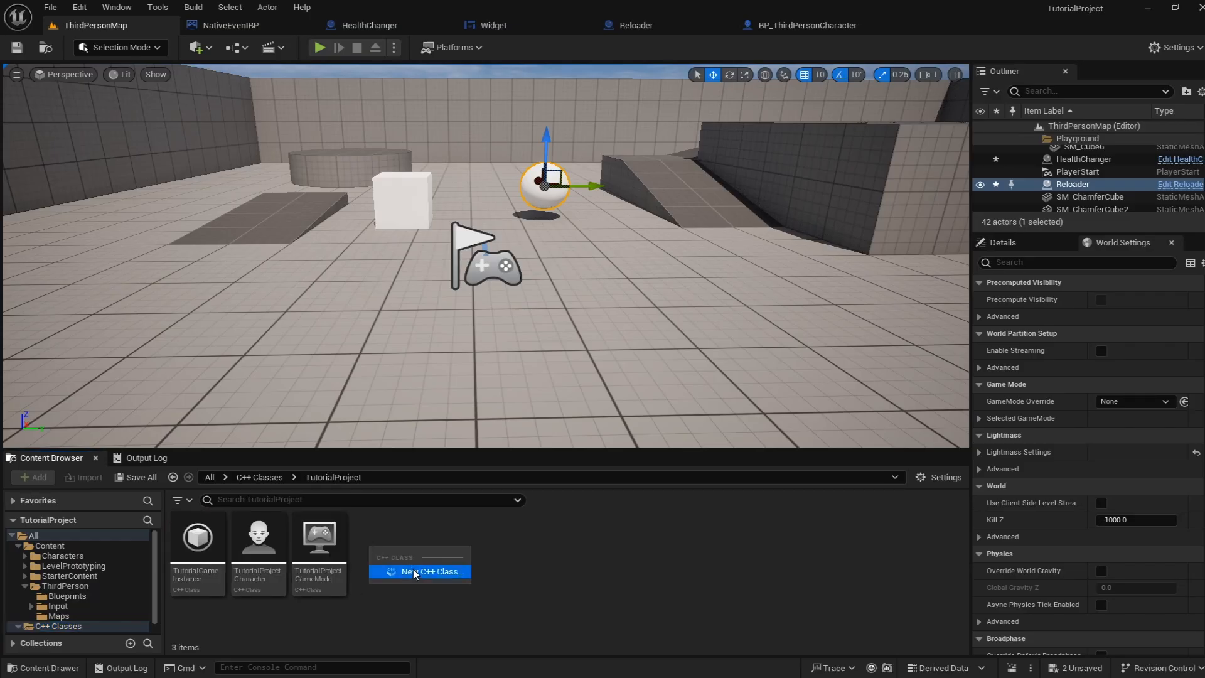
pyautogui.click(419, 572)
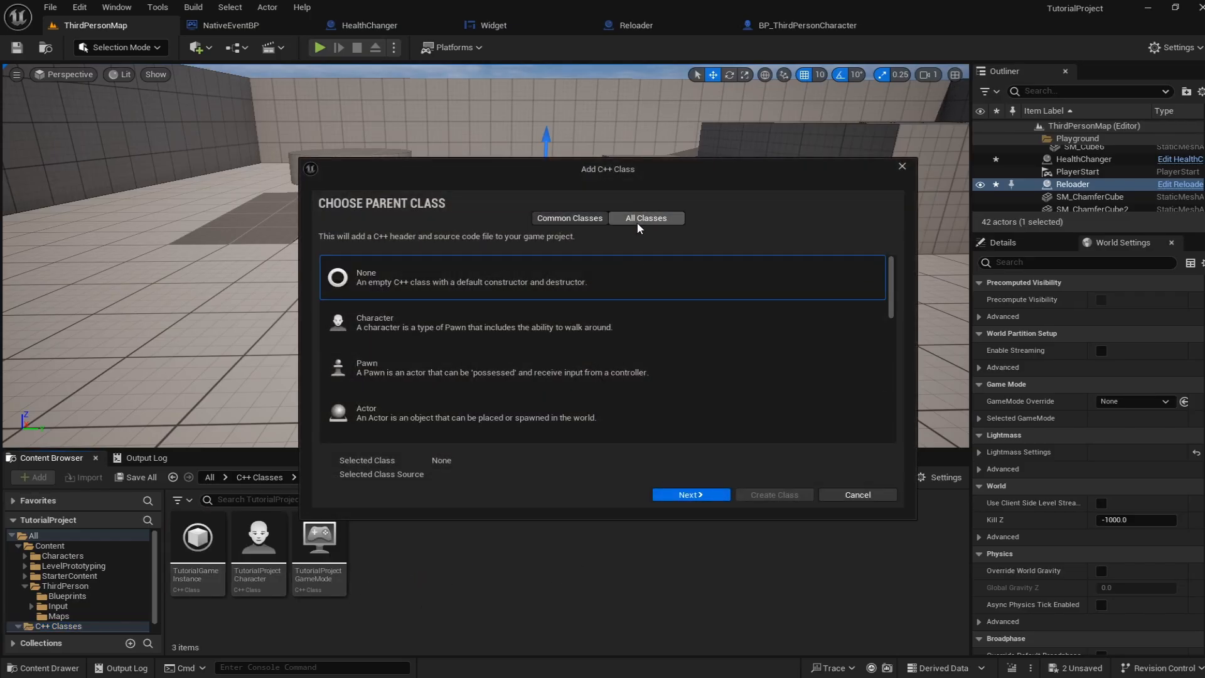
# - Search 'game insta' in All Classes and choose GameInstance as the parent class
pyautogui.write('game')
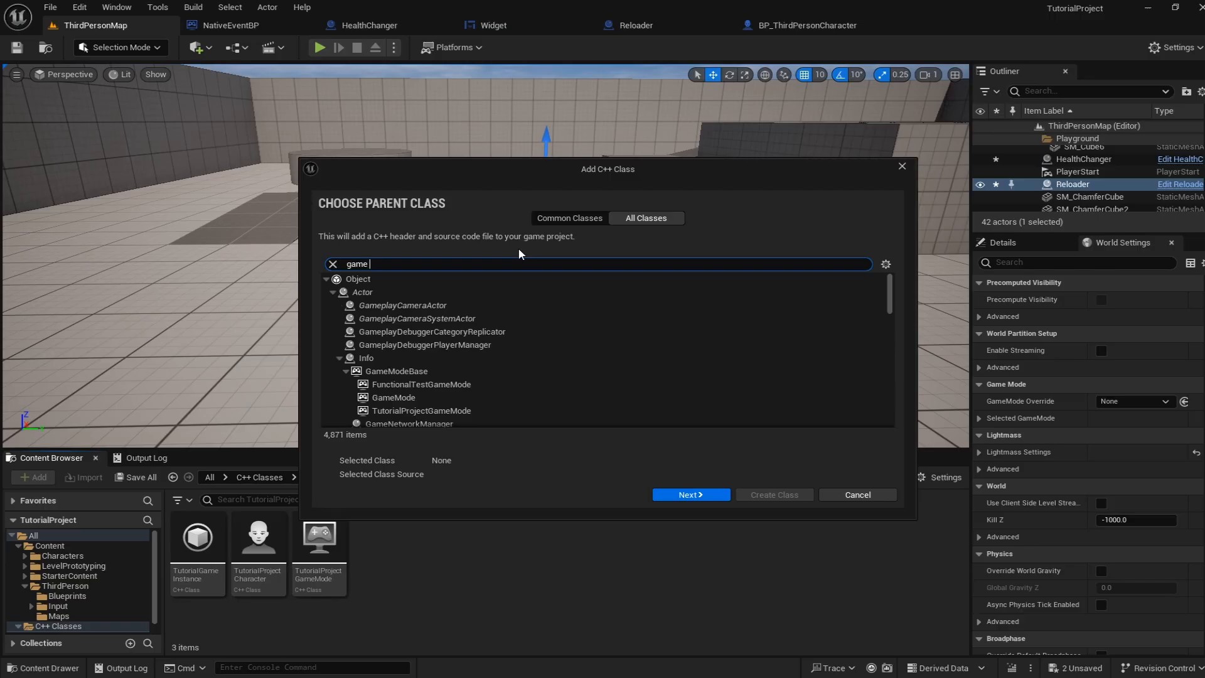
pyautogui.write('insta')
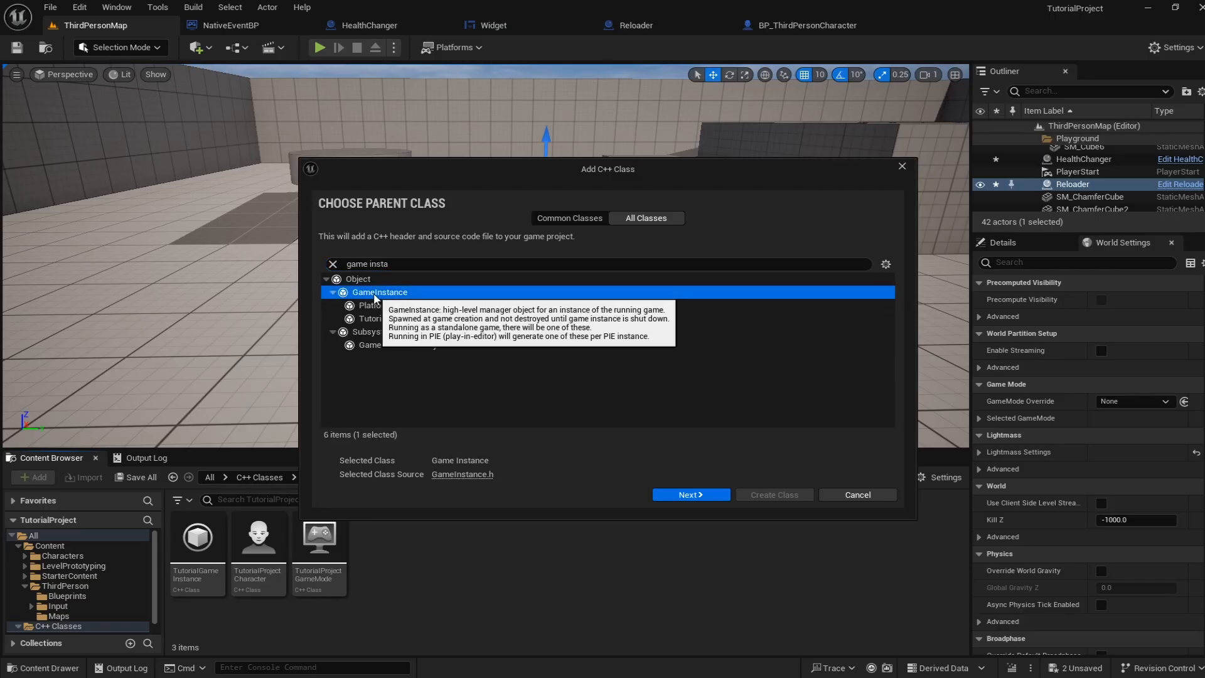
pyautogui.click(690, 495)
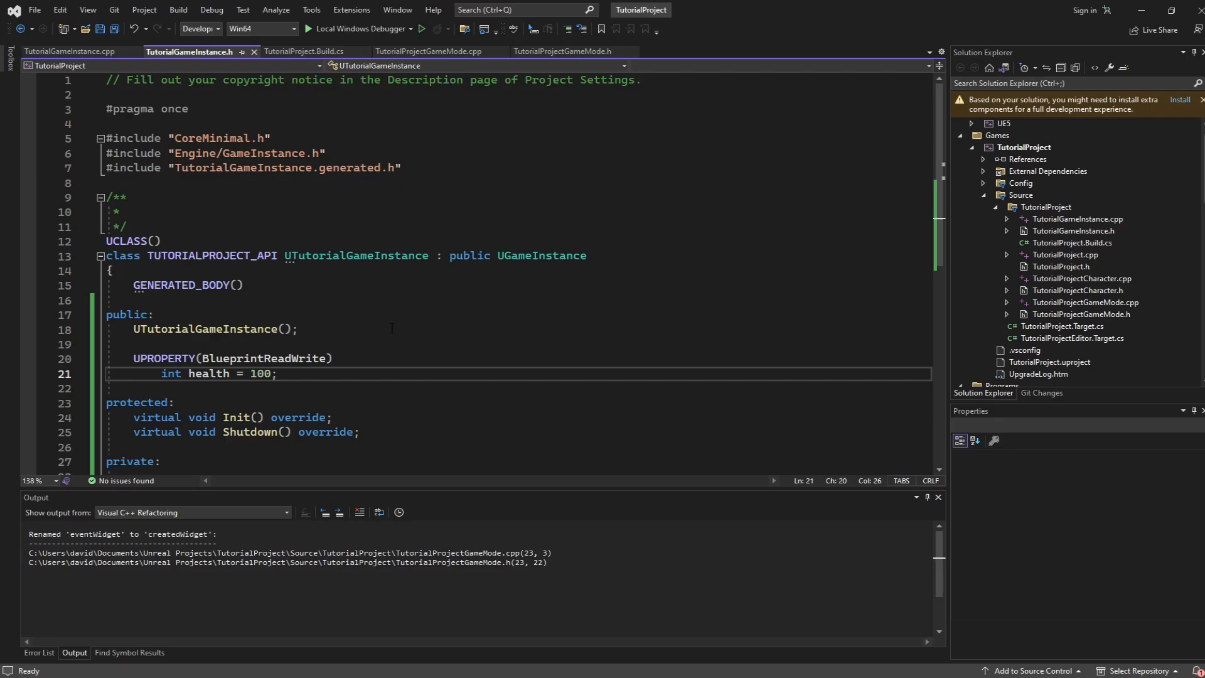
pyautogui.click(545, 256)
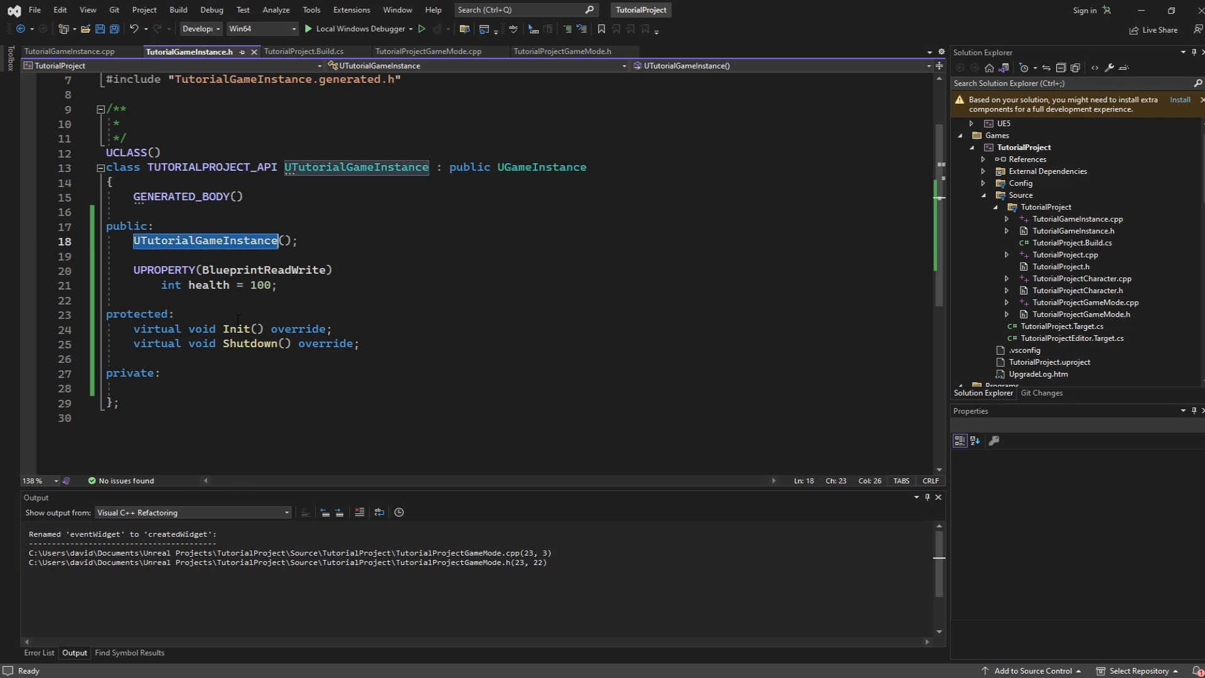
pyautogui.doubleClick(249, 344)
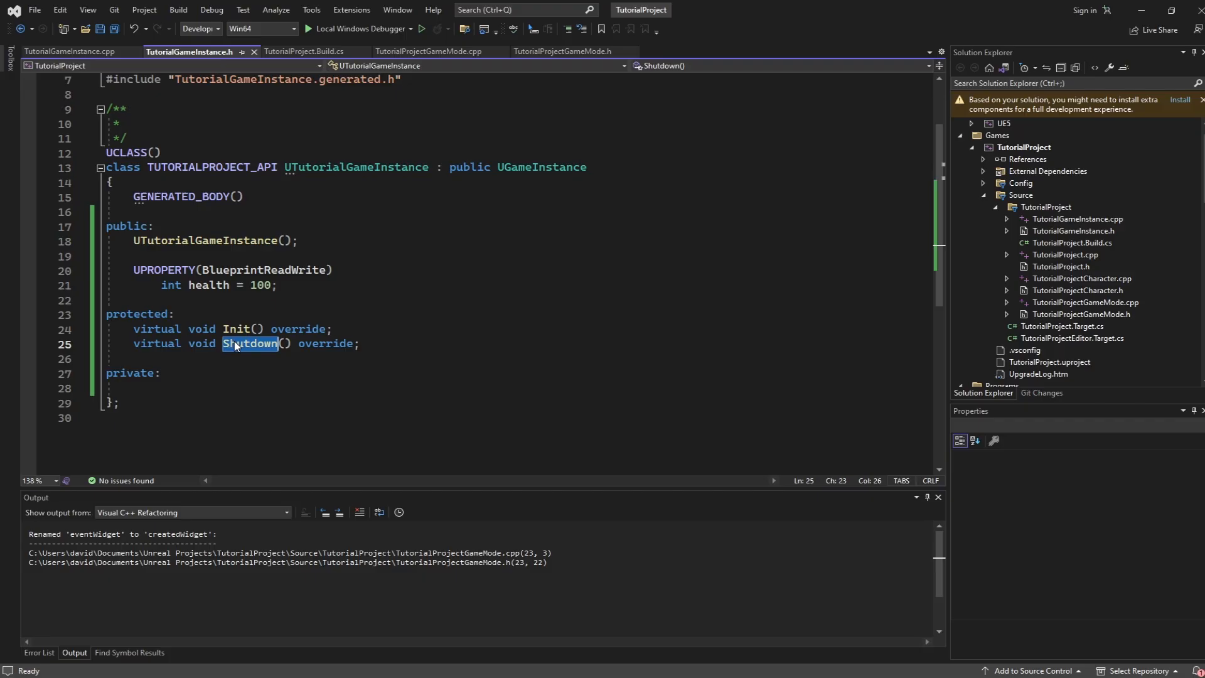
pyautogui.click(231, 329)
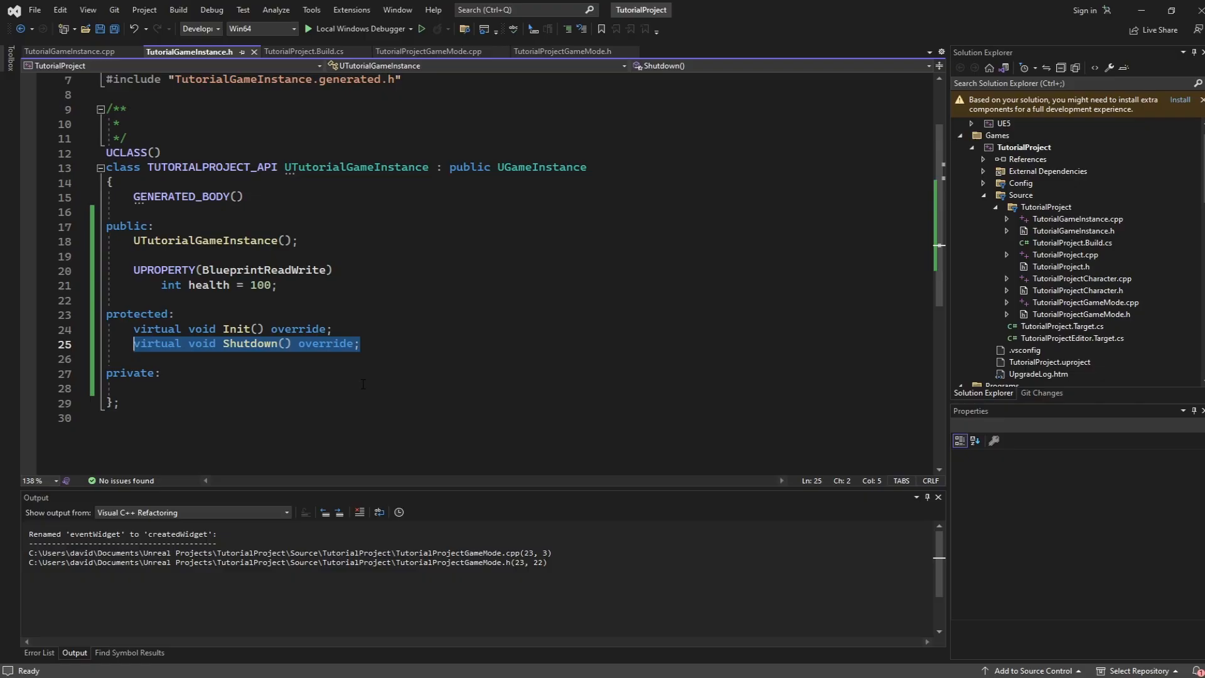
pyautogui.moveTo(450, 342)
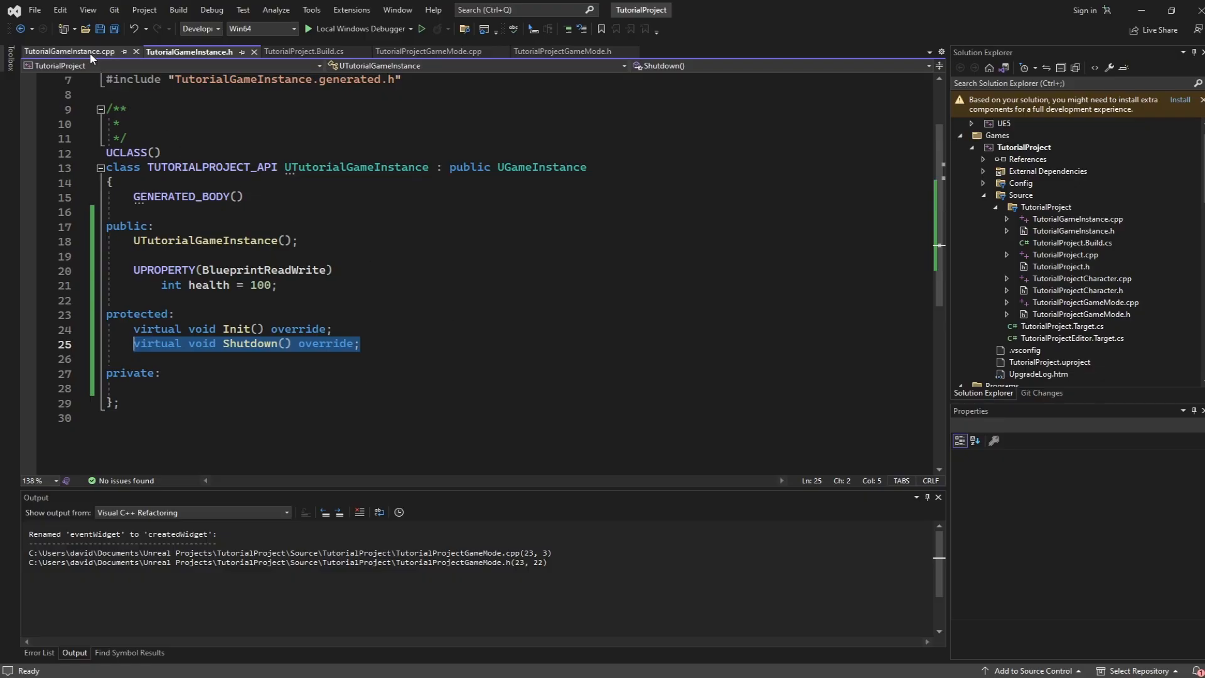
# - Edit the UE_LOG lines in TutorialGameInstance.cpp so constructor, Init and Shutdown each log a message
pyautogui.click(69, 52)
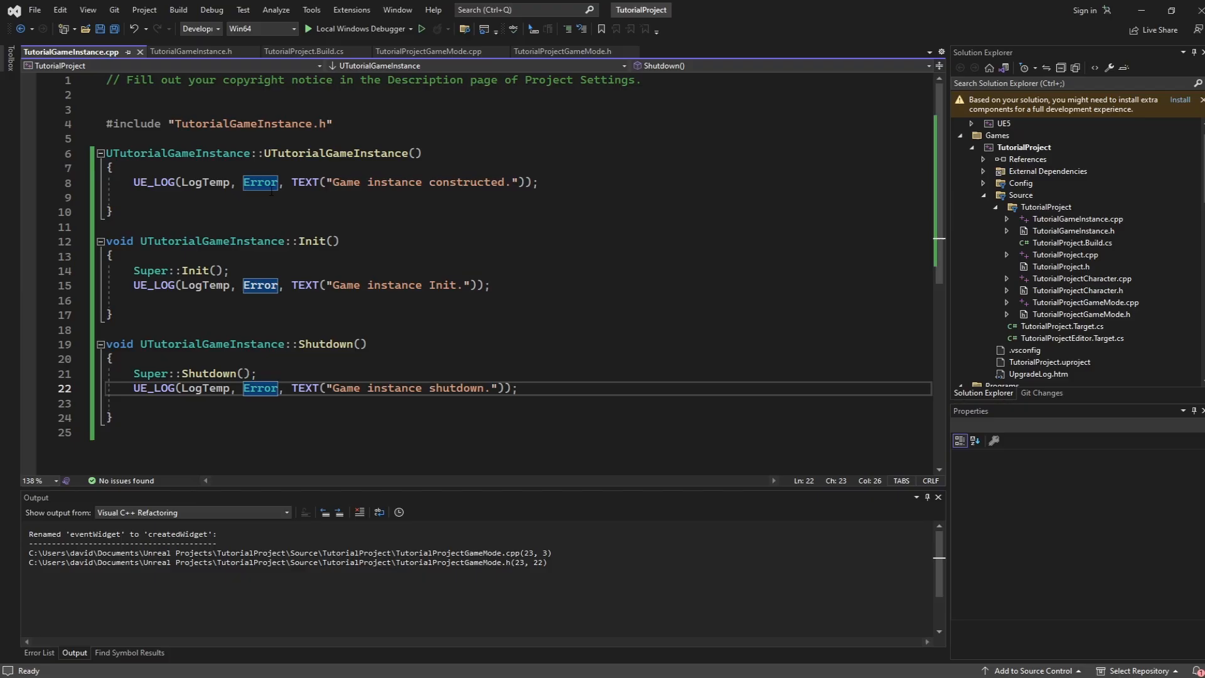
pyautogui.tripleClick(334, 182)
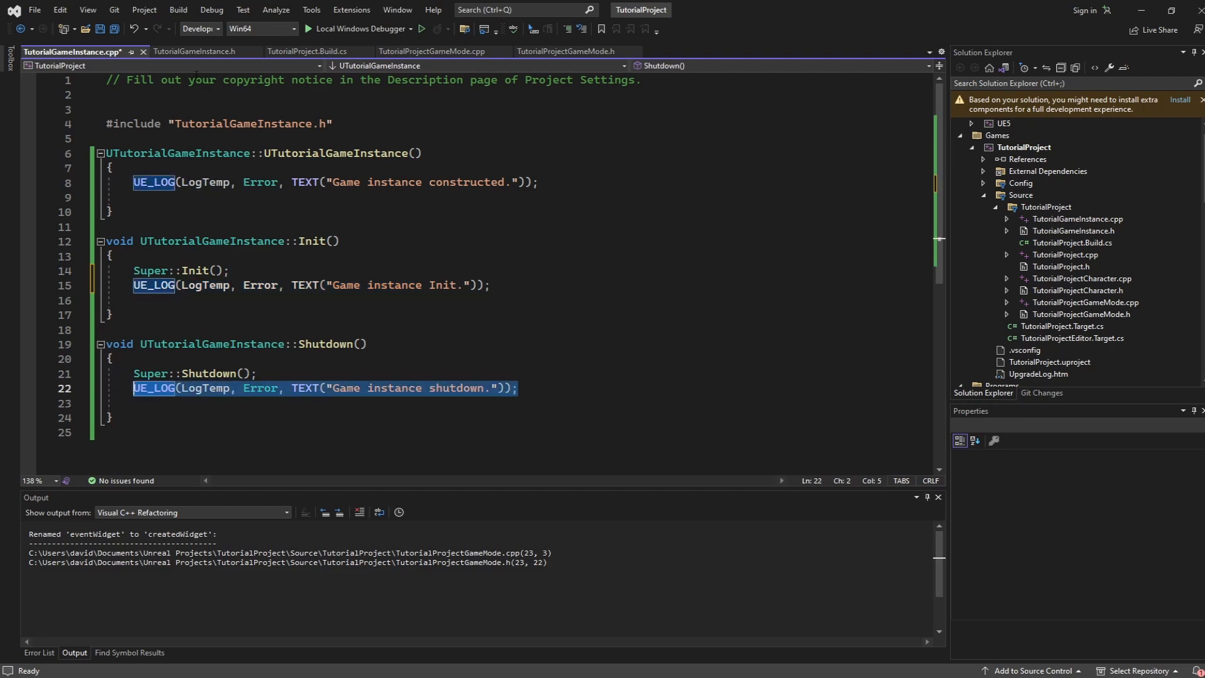
# - Review the header's BlueprintReadWrite health UPROPERTY defaulting to 100
pyautogui.click(195, 51)
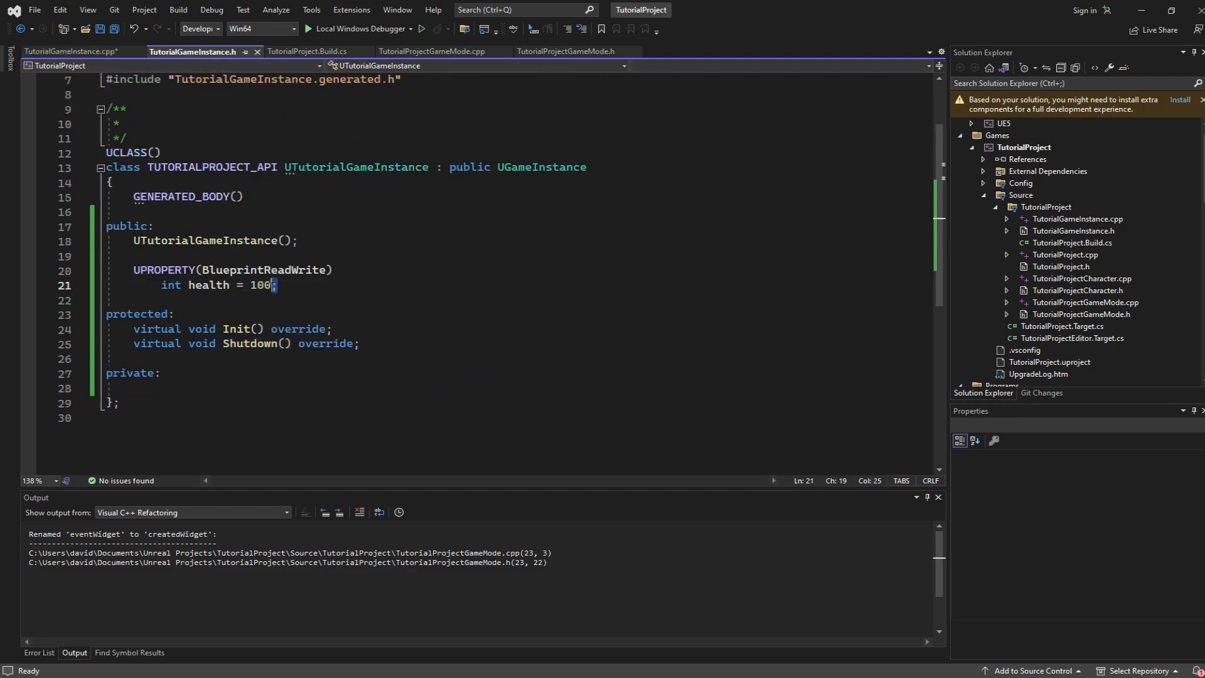
pyautogui.doubleClick(262, 269)
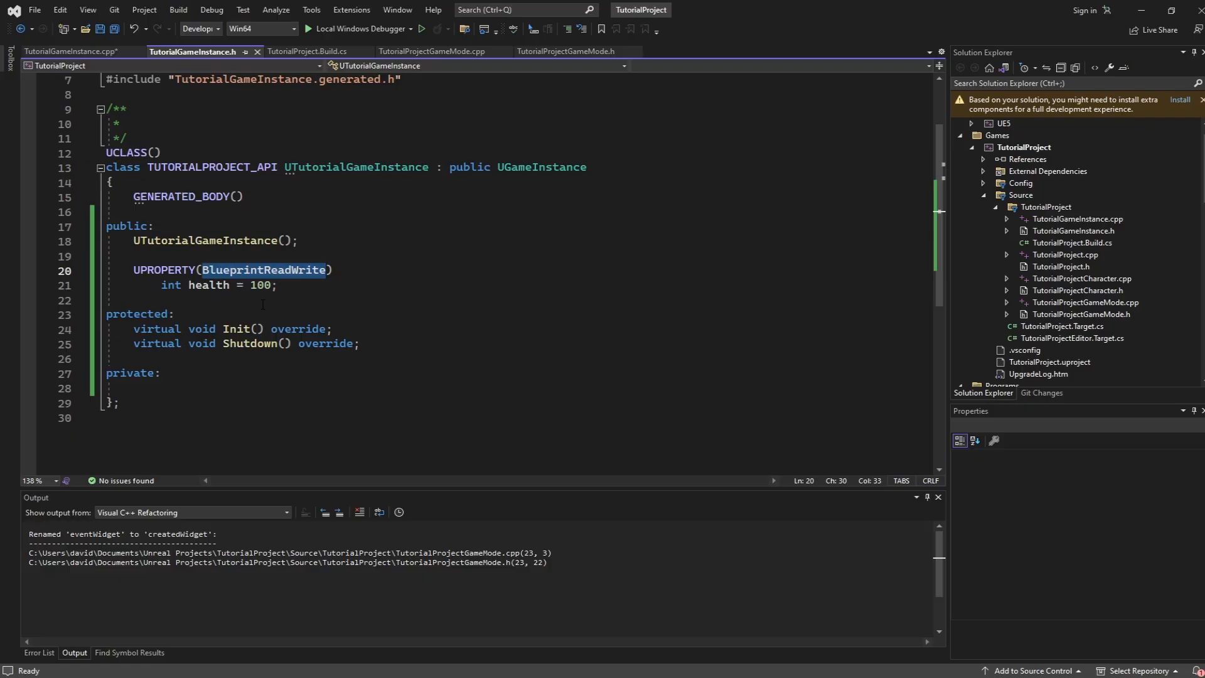
pyautogui.doubleClick(207, 285)
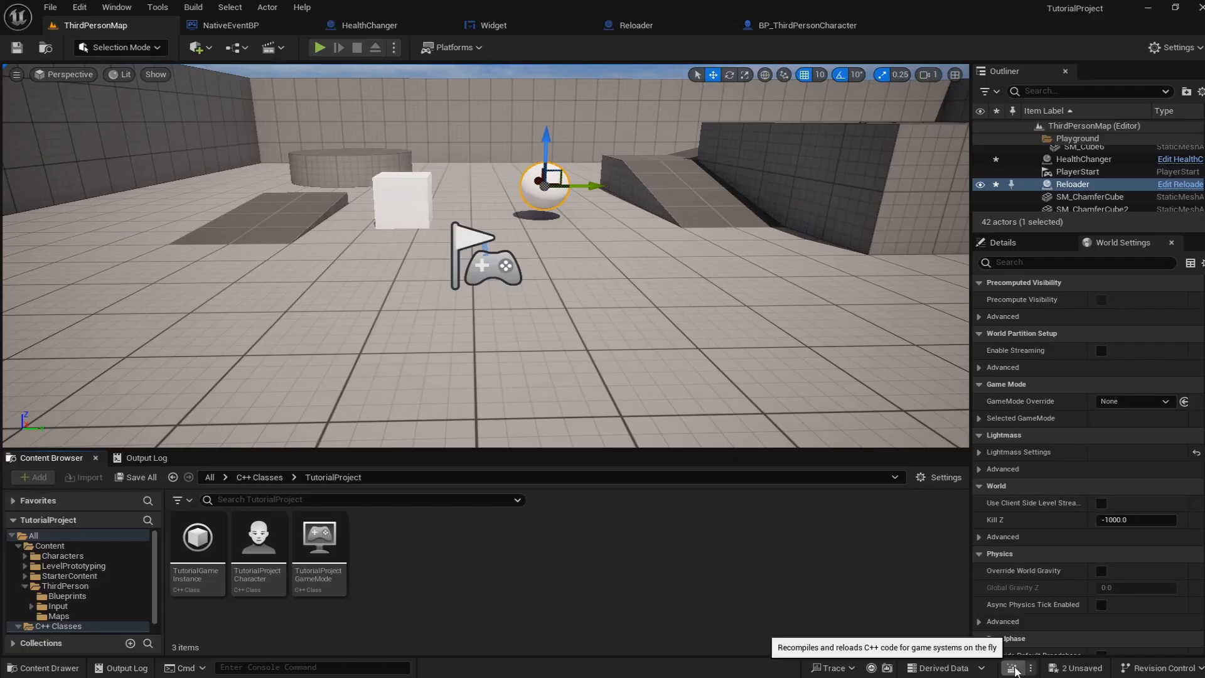
# - Recompile via Live Coding, then run the level once to see health 100 and the shutdown log
pyautogui.click(1015, 667)
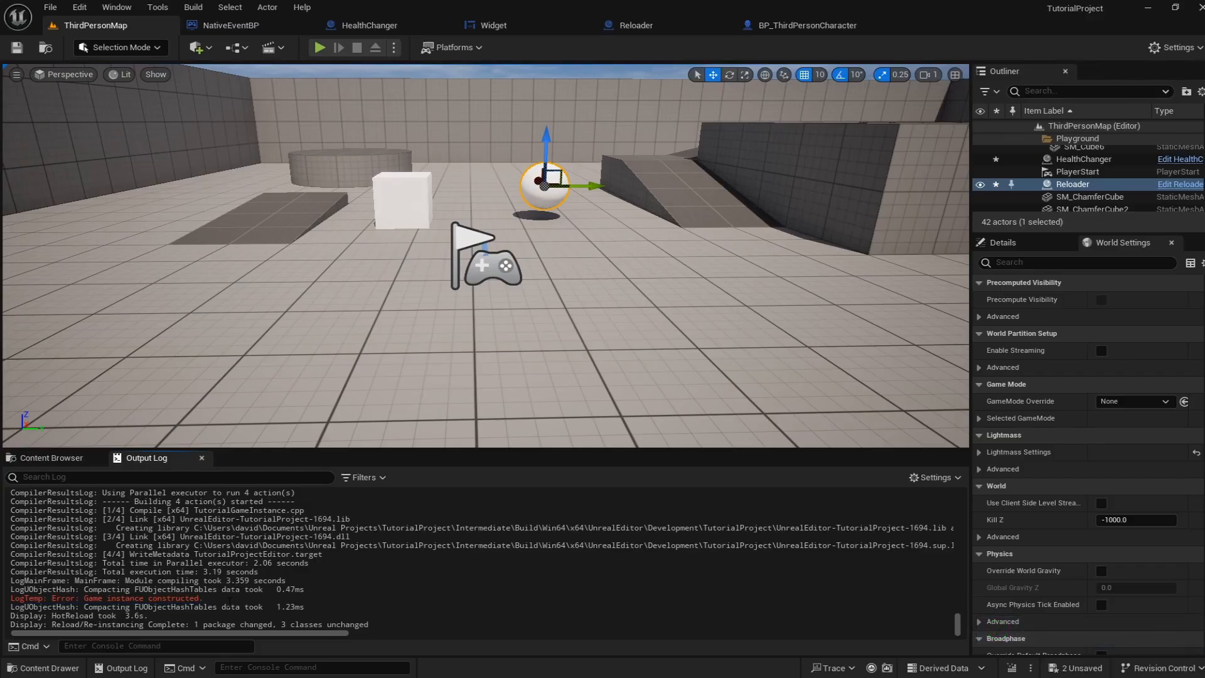
pyautogui.moveTo(317, 47)
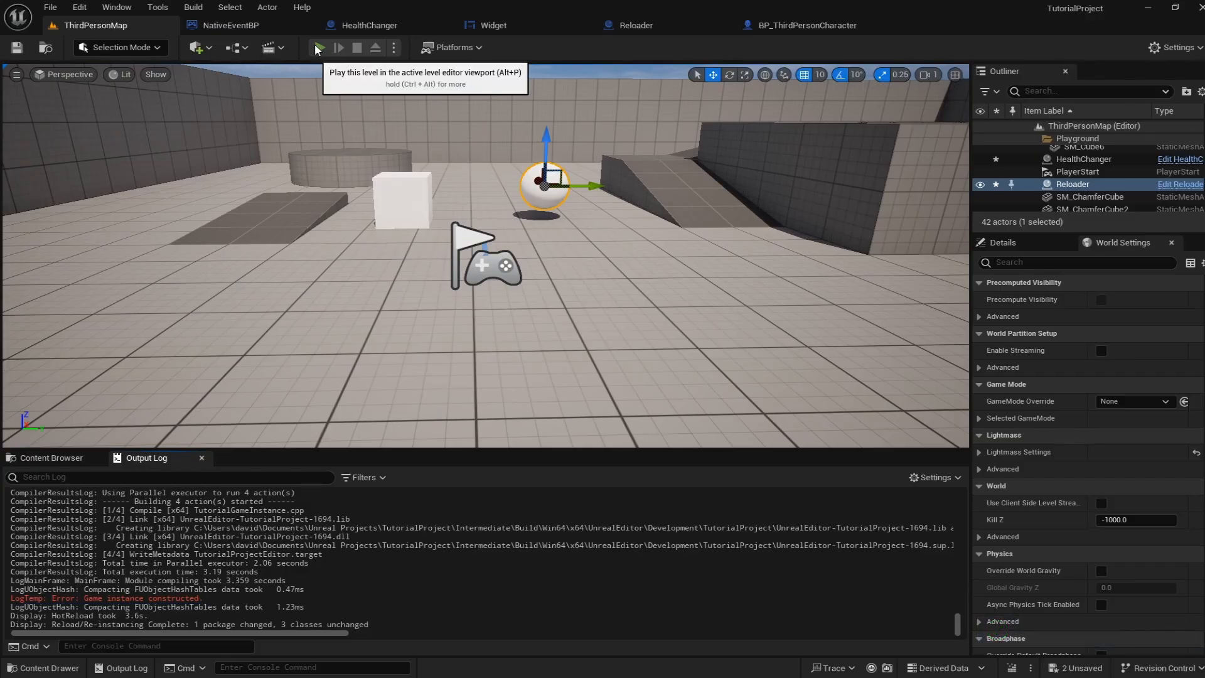
pyautogui.click(317, 48)
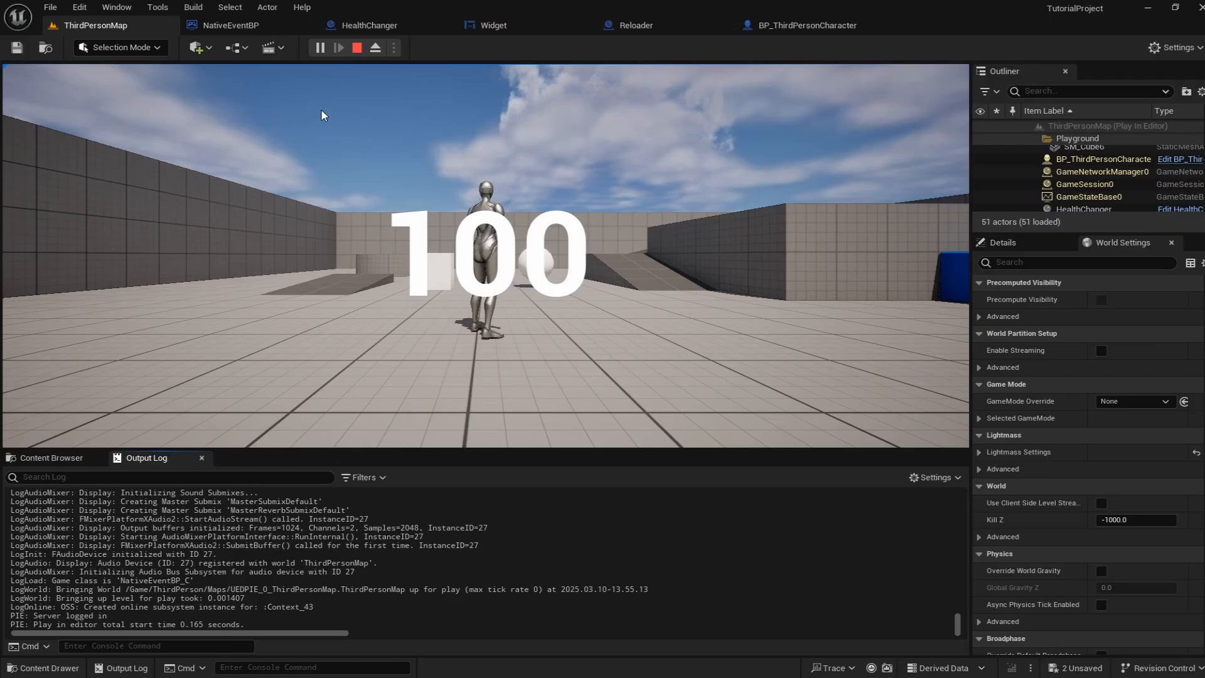
pyautogui.click(355, 46)
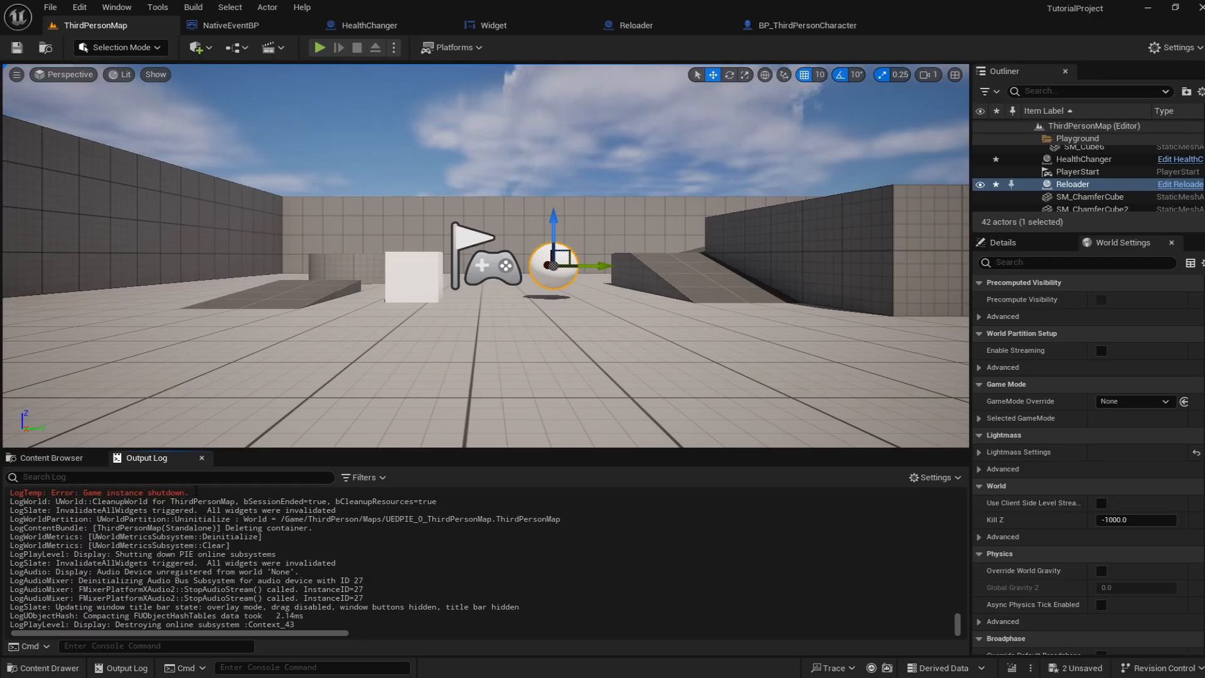
# - Review the health variable in BP_ThirdPersonCharacter and the HealthChanger Event Graph
pyautogui.click(802, 25)
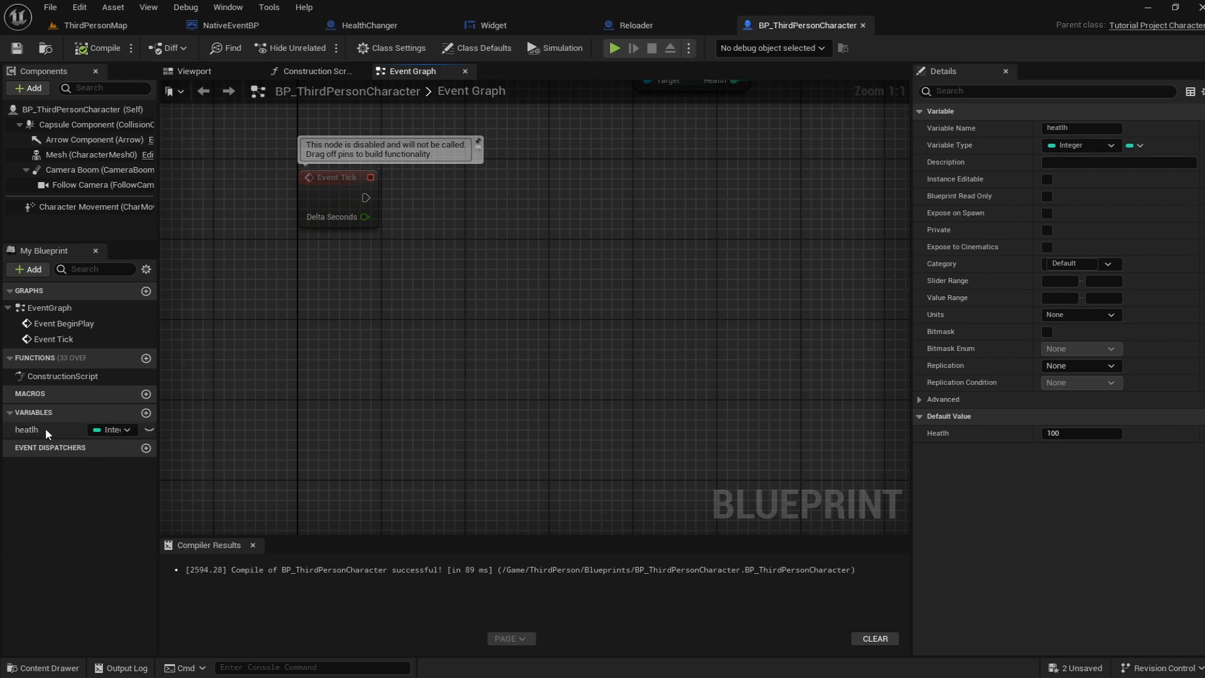
pyautogui.click(26, 429)
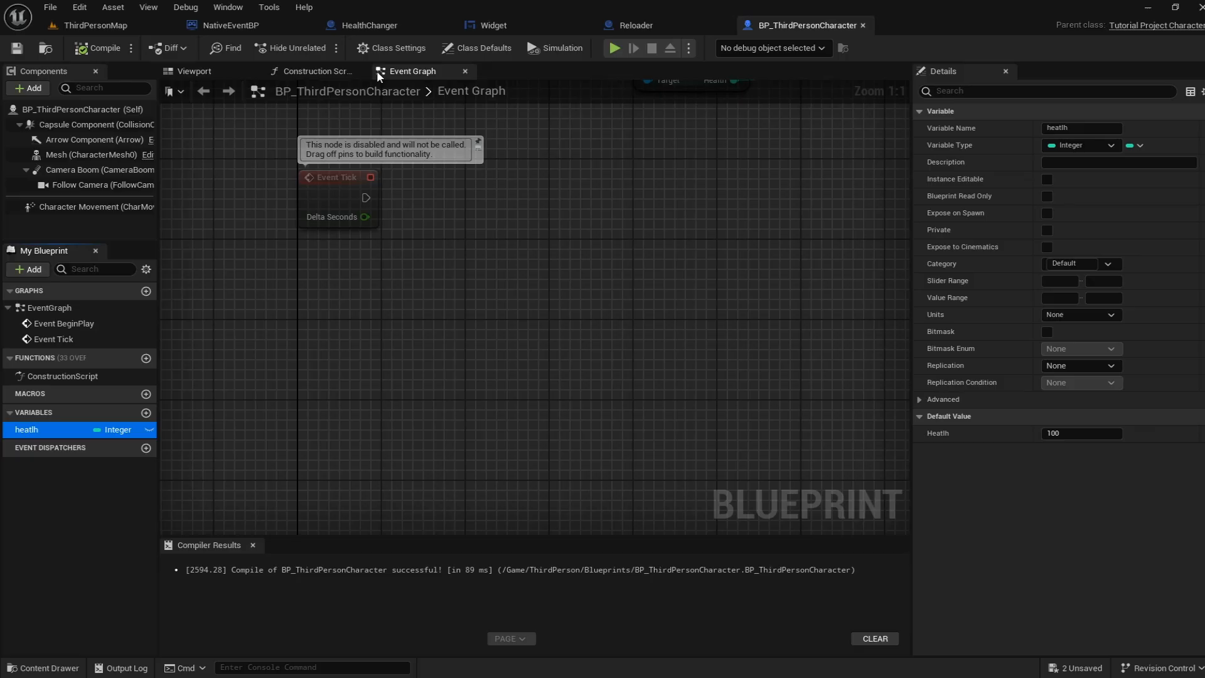
pyautogui.click(369, 25)
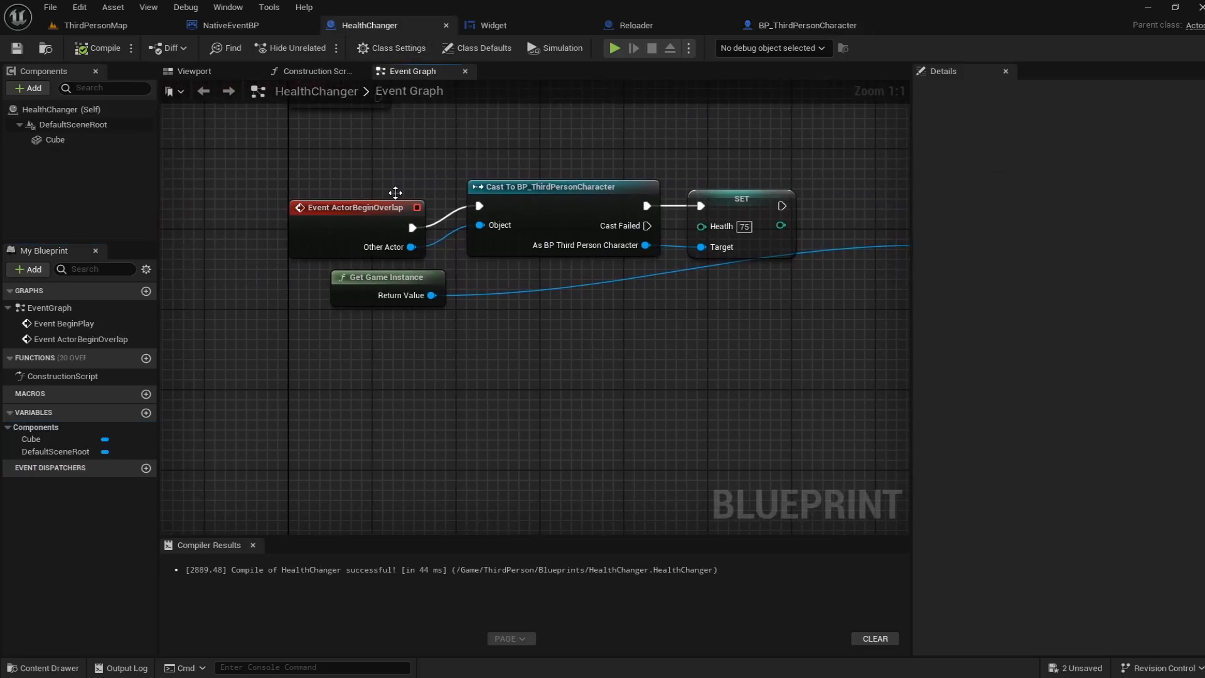
pyautogui.moveTo(663, 309)
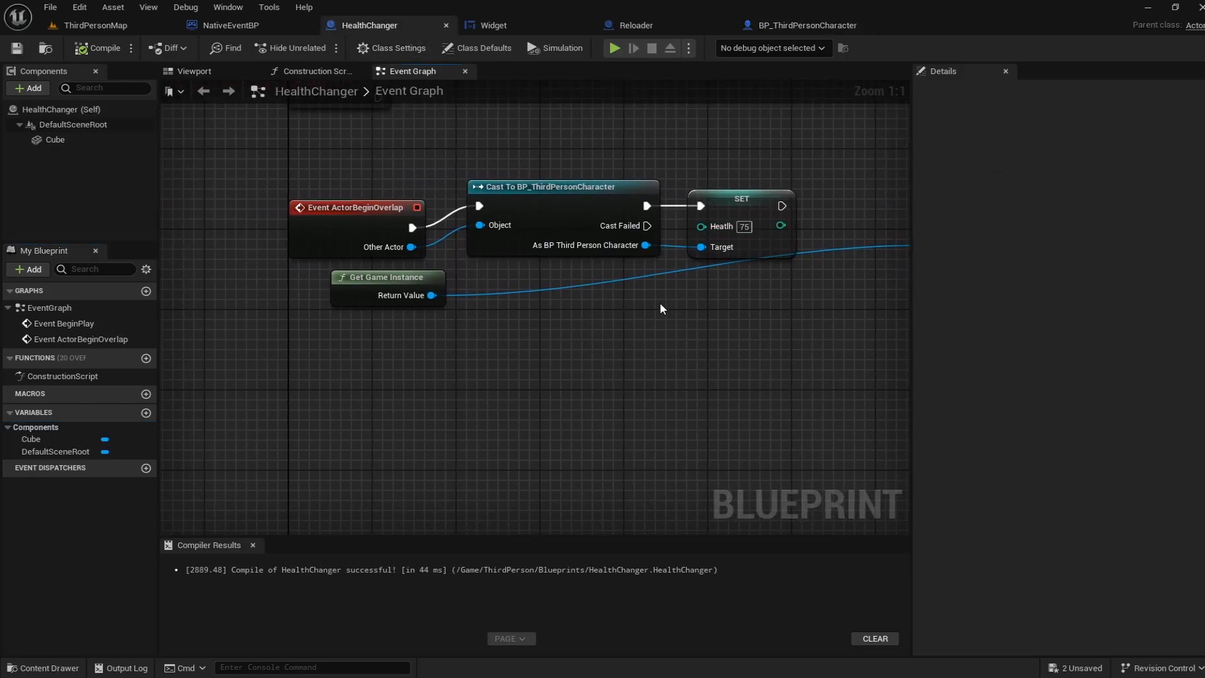
pyautogui.moveTo(514, 365)
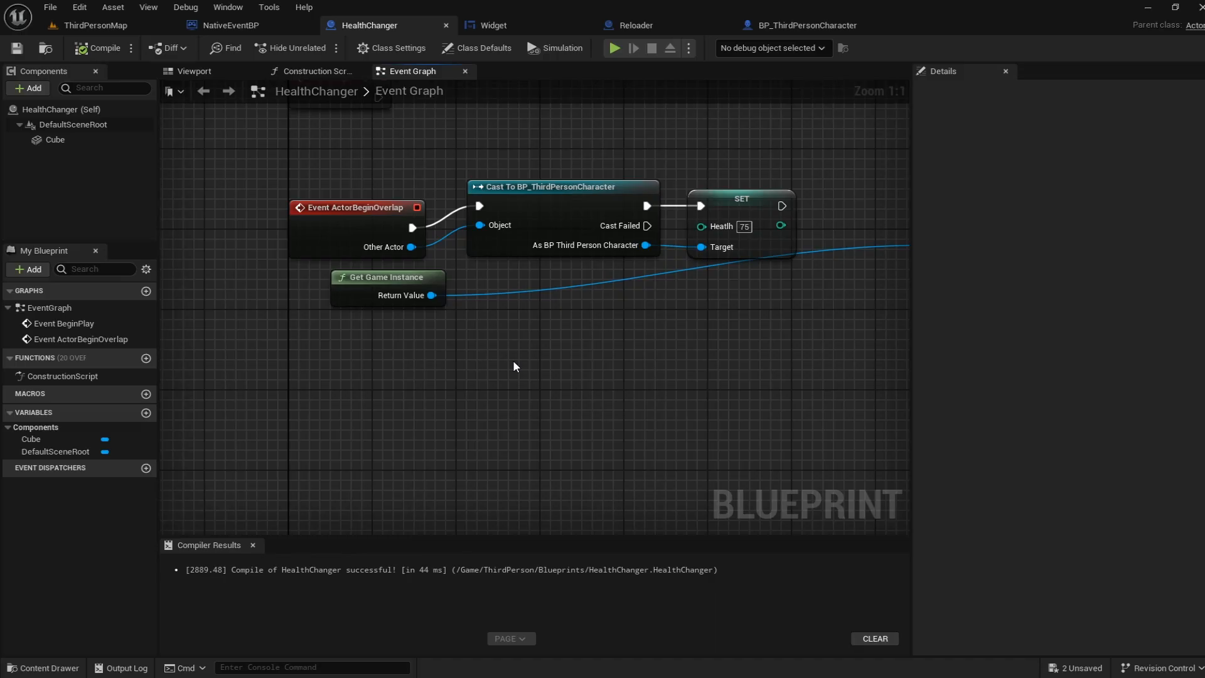
pyautogui.moveTo(345, 334)
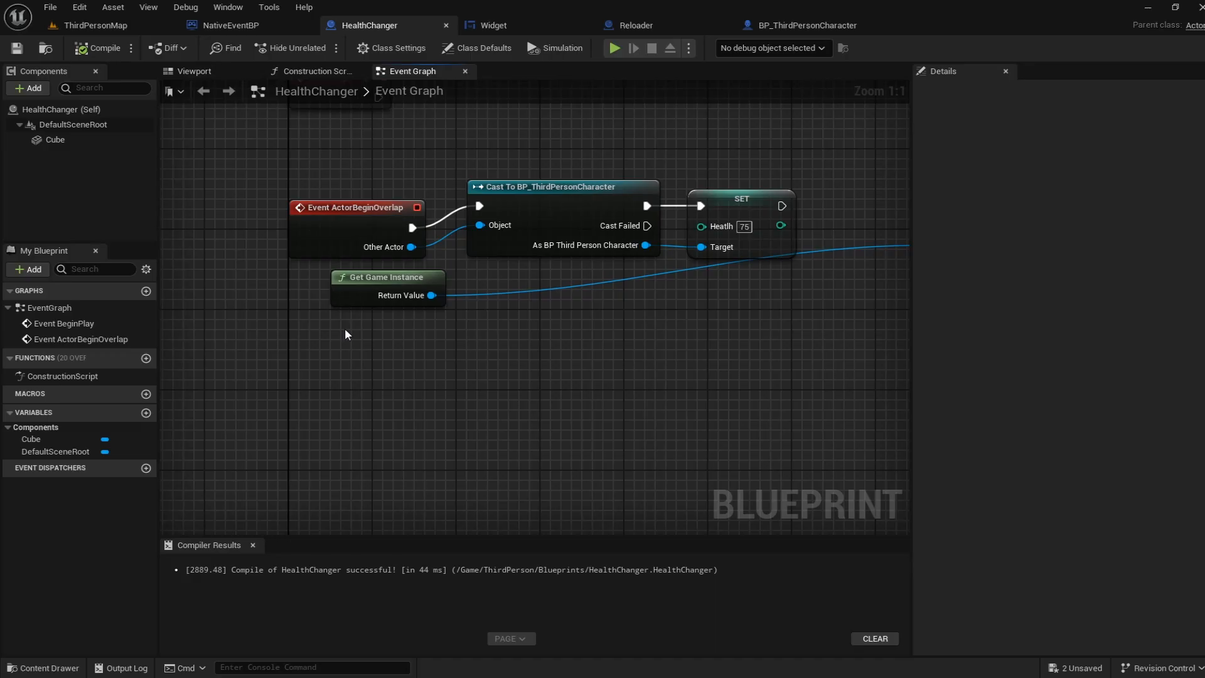
pyautogui.moveTo(206, 181)
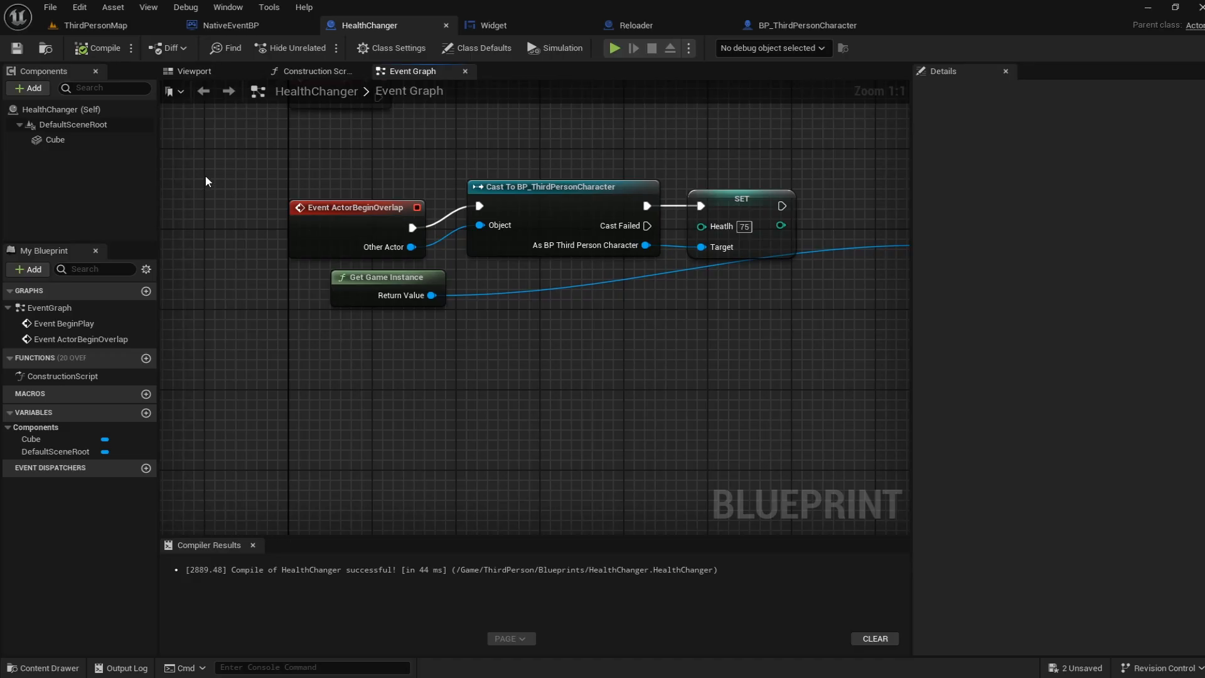
# - Play ThirdPersonMap showing health 100, then stop the session
pyautogui.click(613, 47)
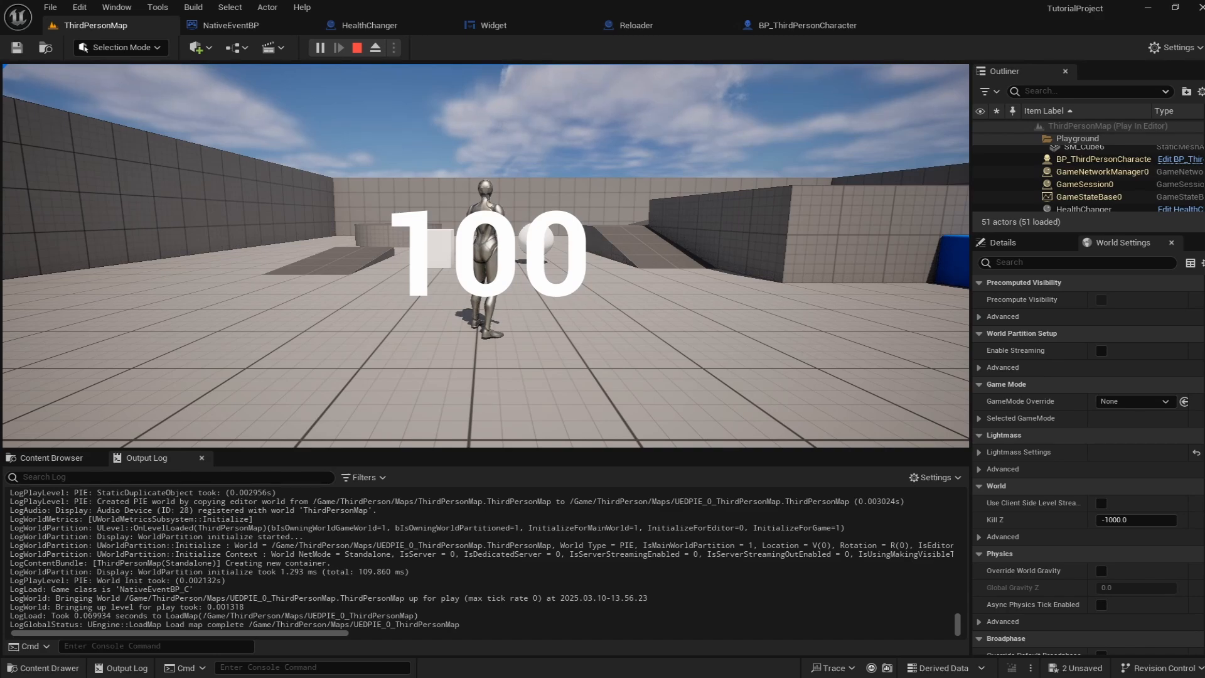
pyautogui.click(355, 48)
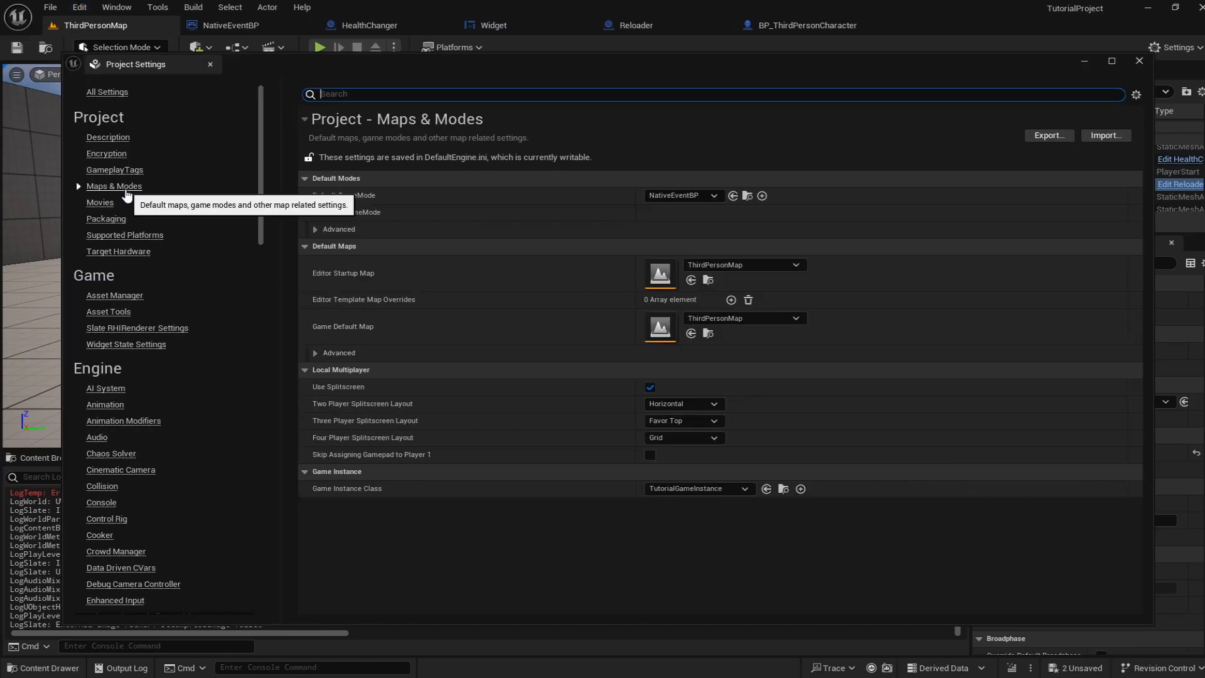
pyautogui.moveTo(332, 499)
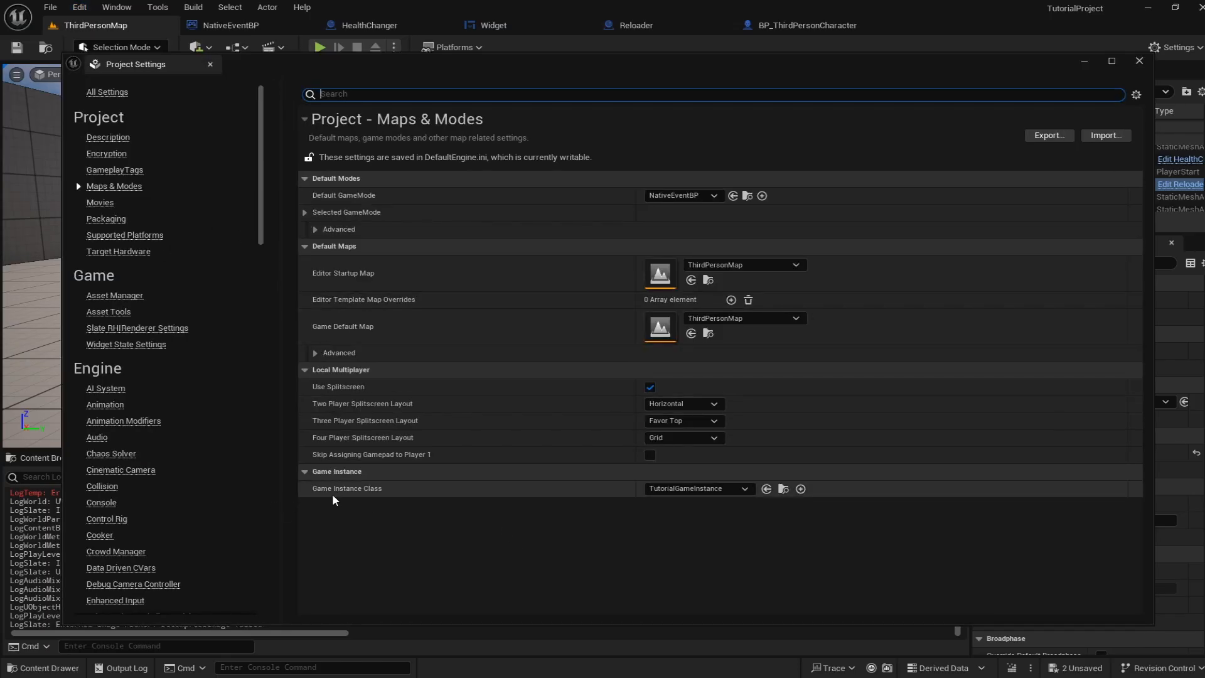
pyautogui.moveTo(701, 489)
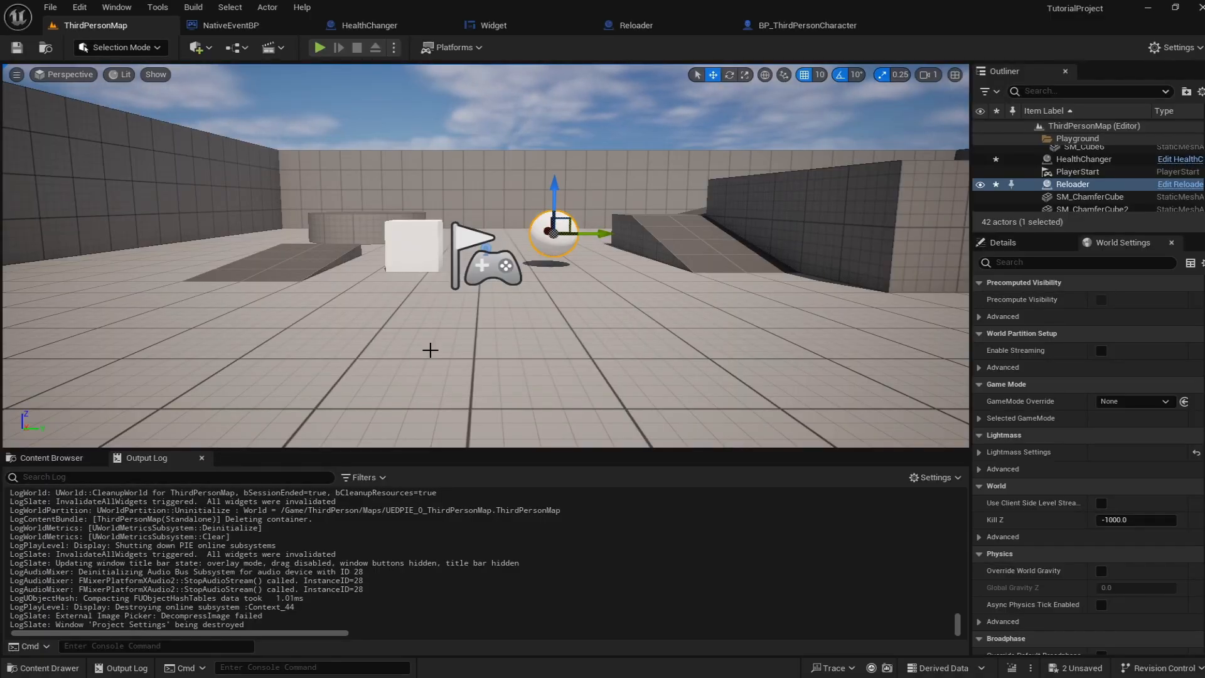
pyautogui.moveTo(341, 253)
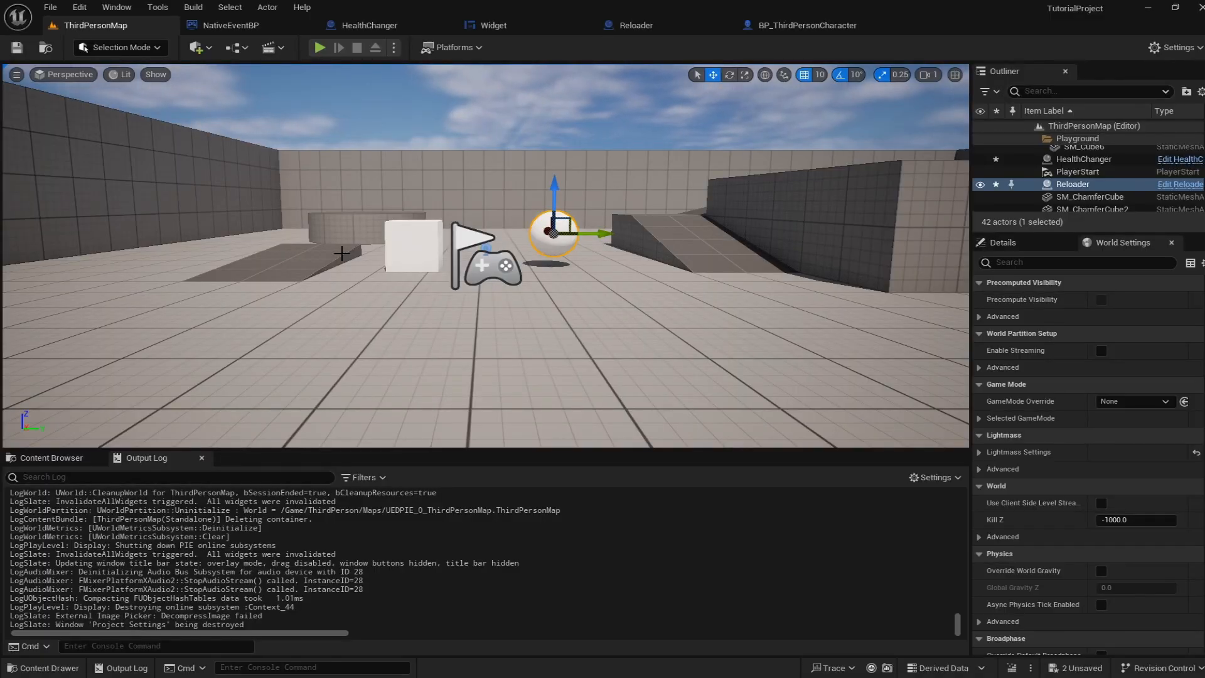
# - Add Cast To TutorialGameInstance and Set Health 75 in HealthChanger, compile, and return to the map
pyautogui.click(369, 25)
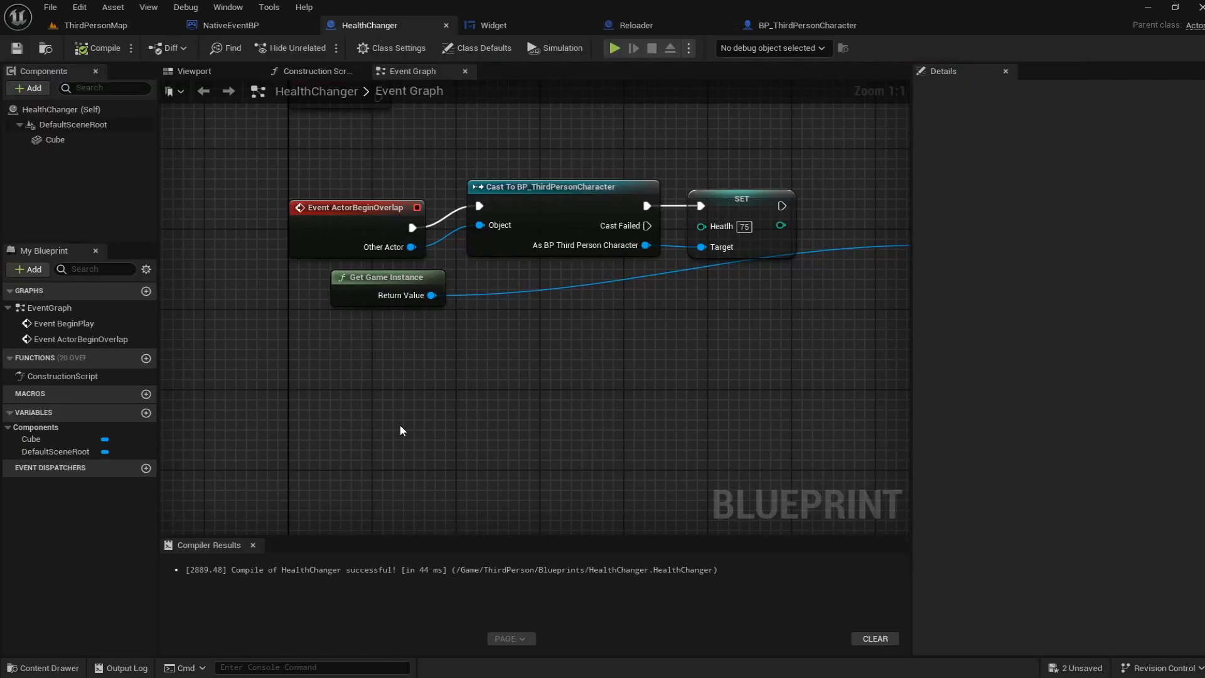
pyautogui.moveTo(713, 353)
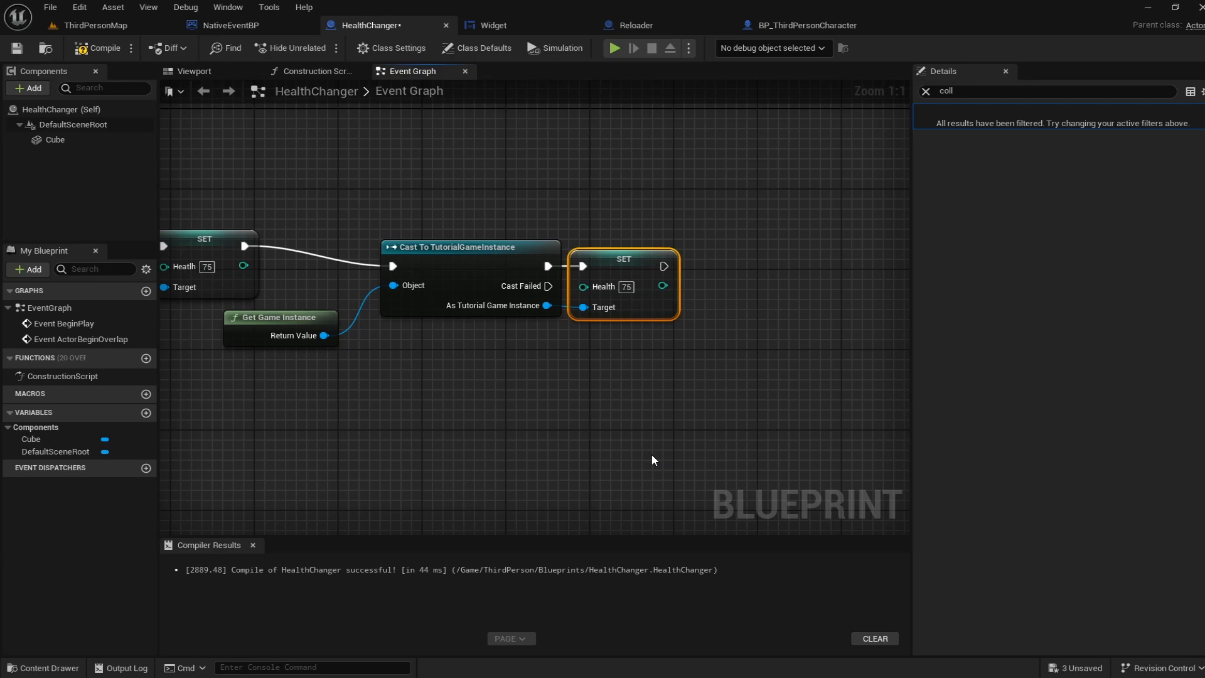
pyautogui.moveTo(455, 467)
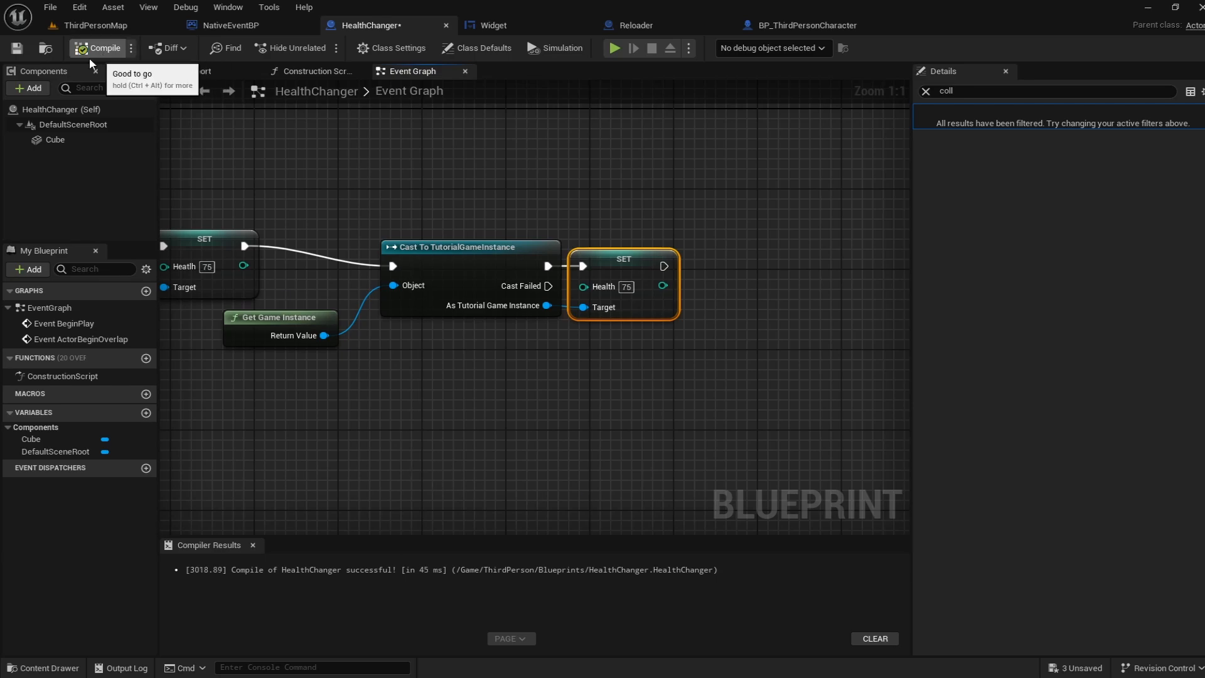
pyautogui.click(94, 25)
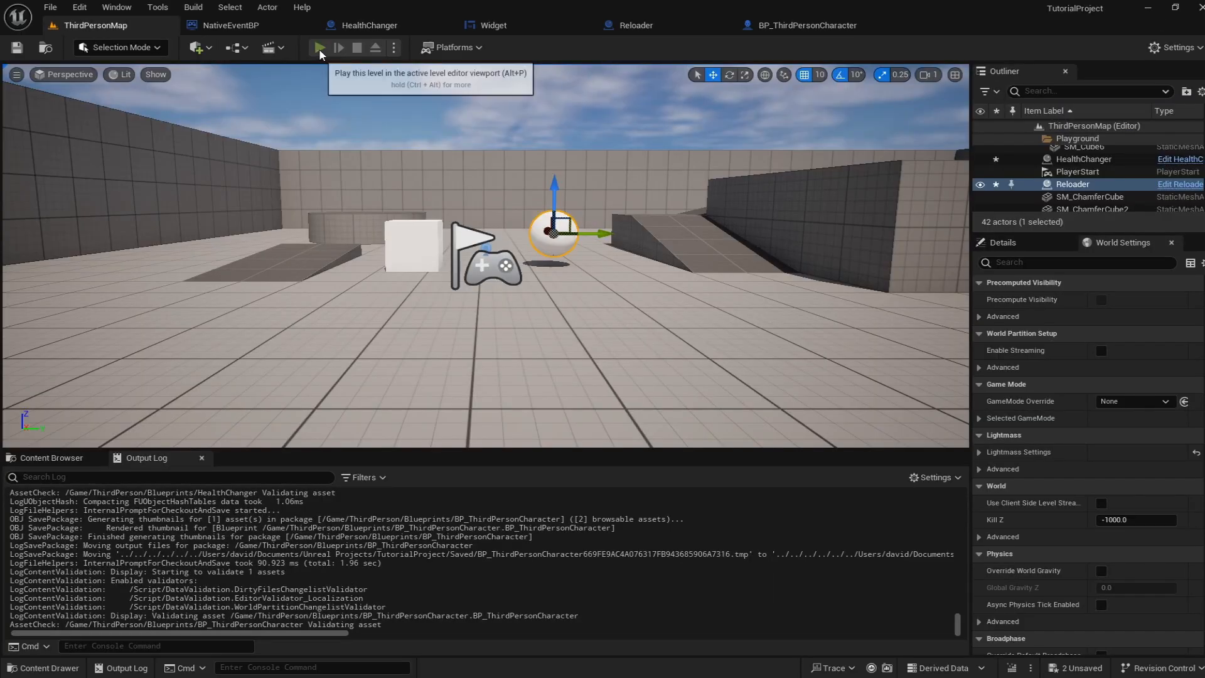
# - Play ThirdPersonMap again; health still starts at 100
pyautogui.click(318, 48)
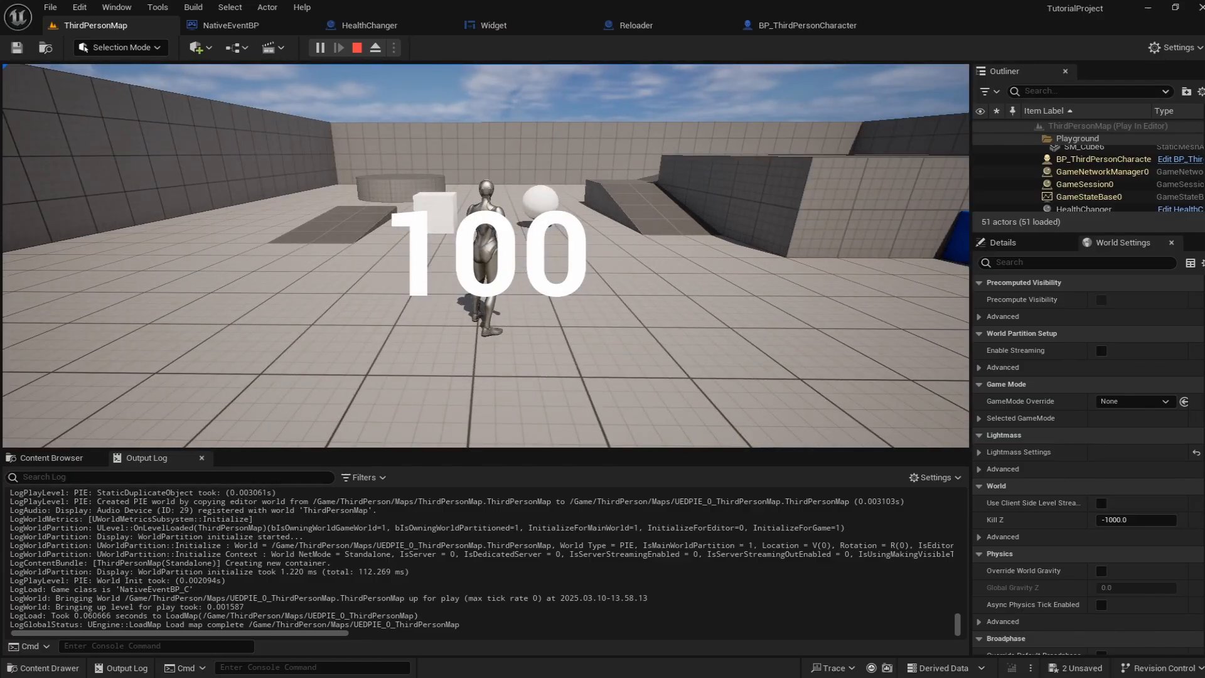
pyautogui.click(802, 25)
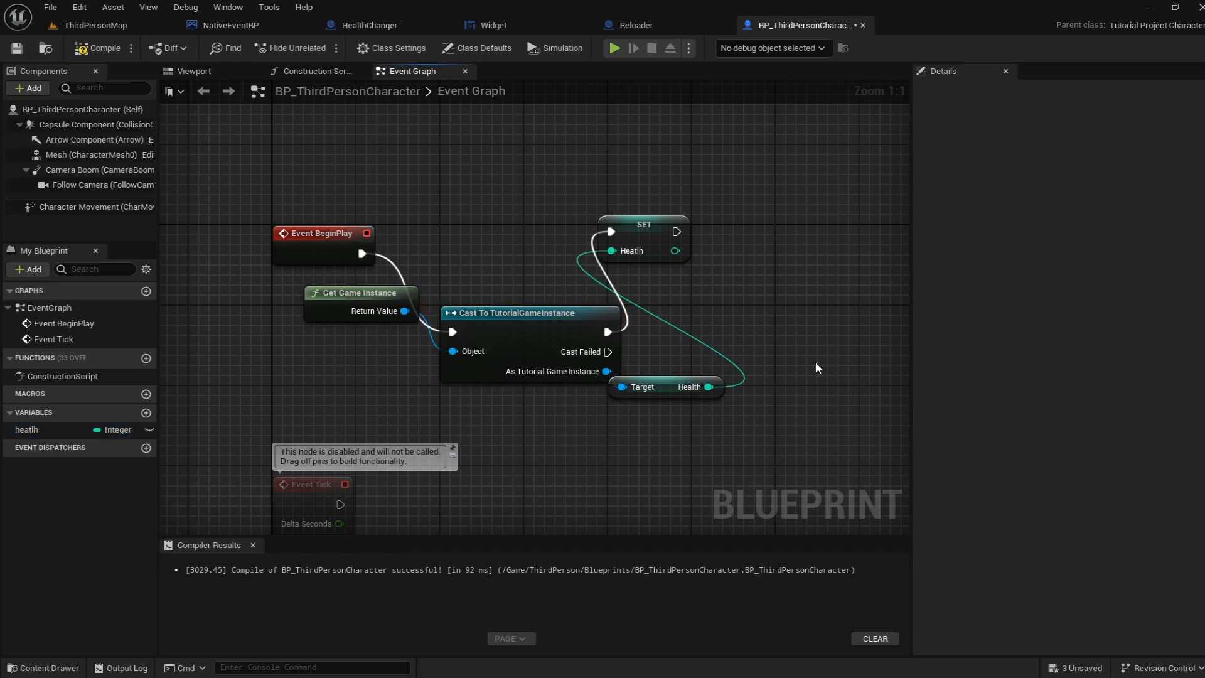
# - With BeginPlay reading health from TutorialGameInstance, play the level so health starts at 75
pyautogui.click(643, 223)
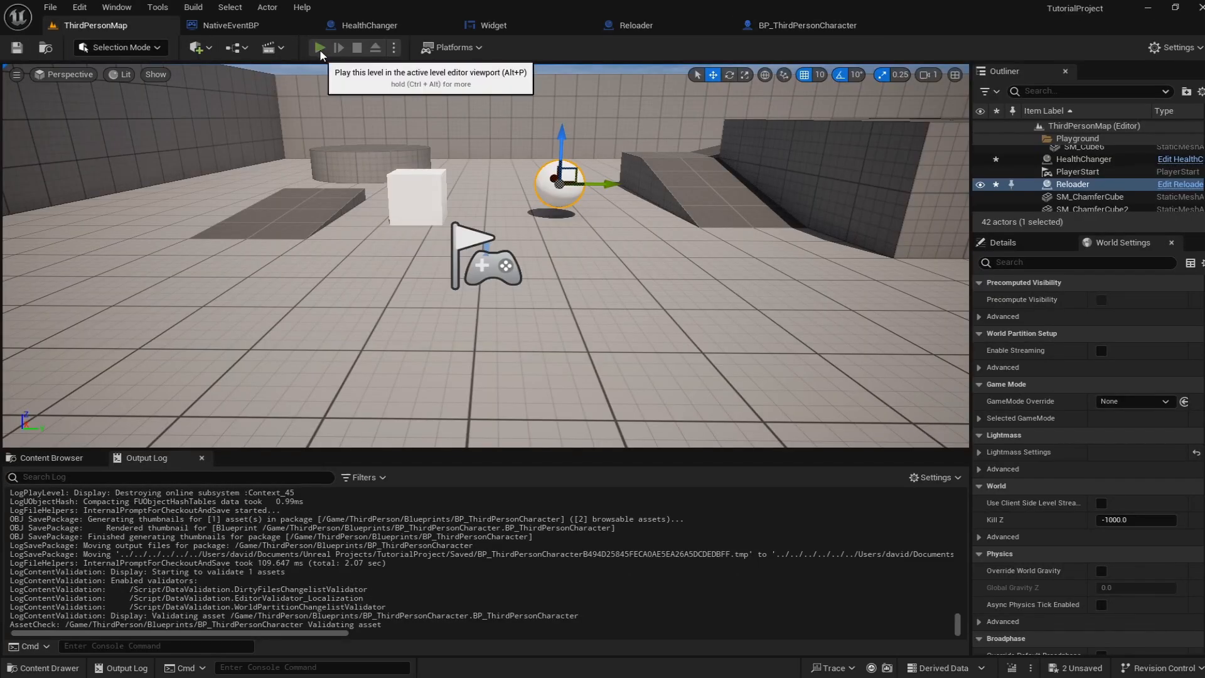
pyautogui.click(319, 48)
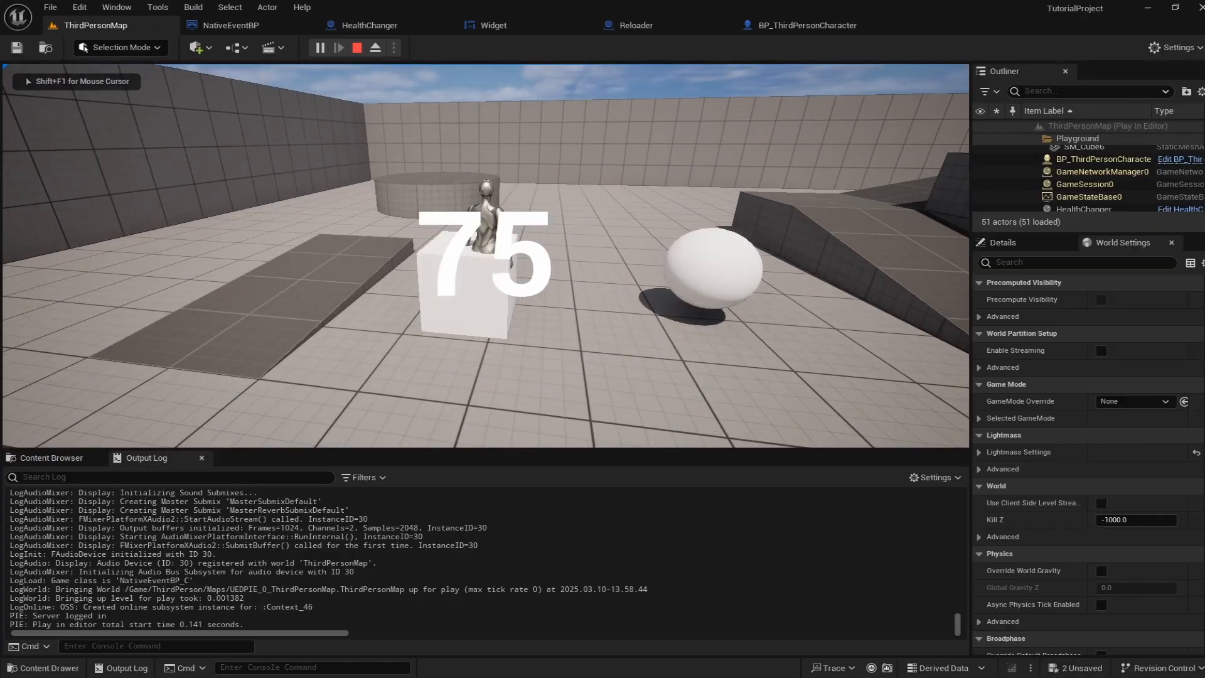